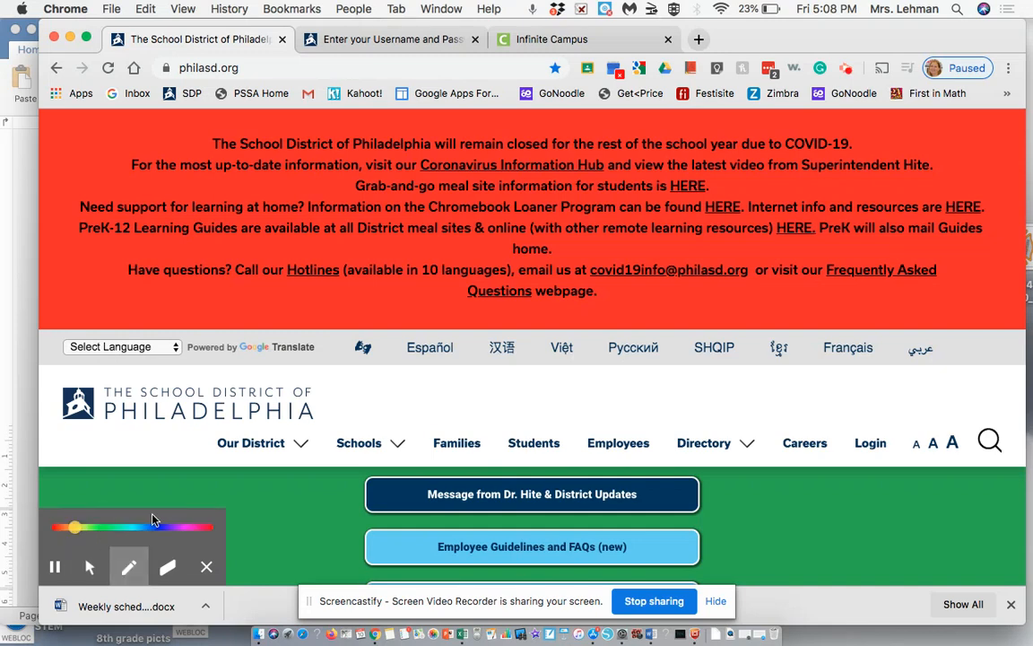
{"action": "mouse_move", "coordinate": [796, 376]}
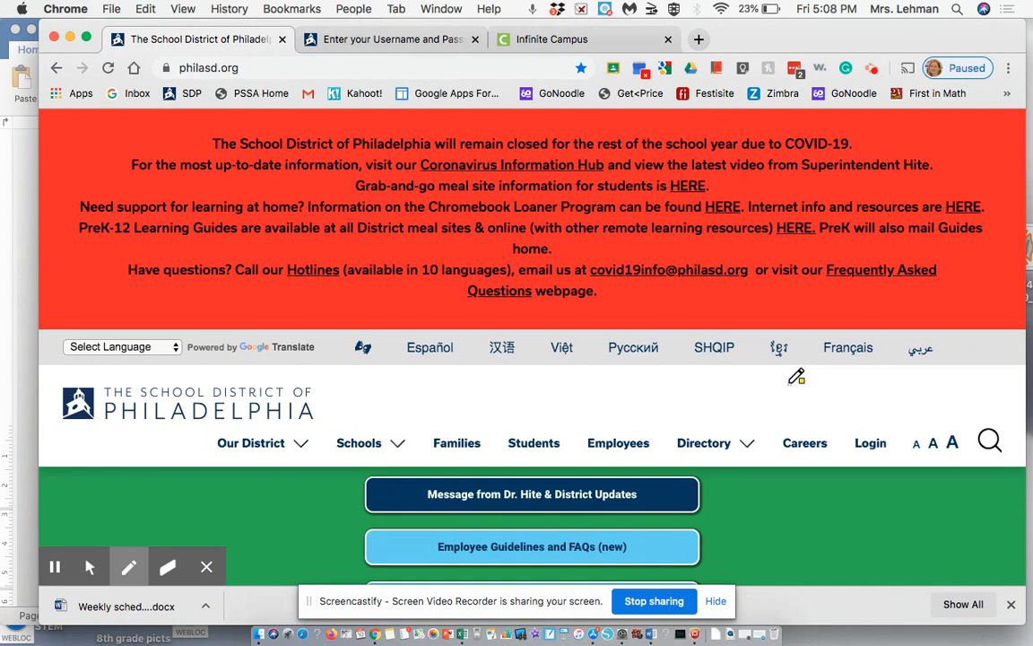
{"action": "mouse_move", "coordinate": [510, 311]}
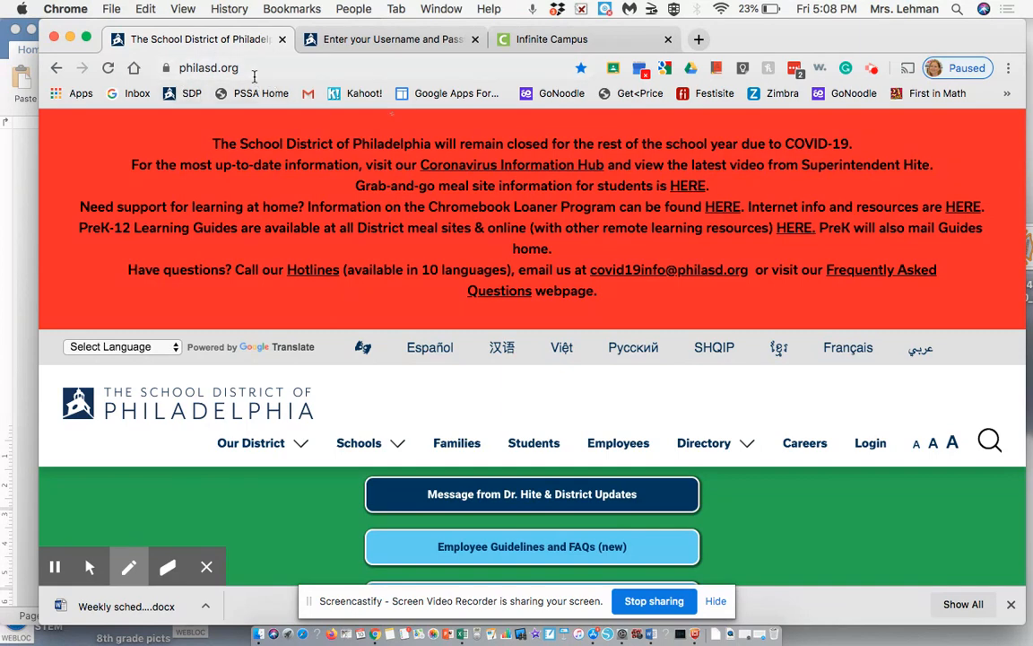
{"action": "mouse_move", "coordinate": [859, 448]}
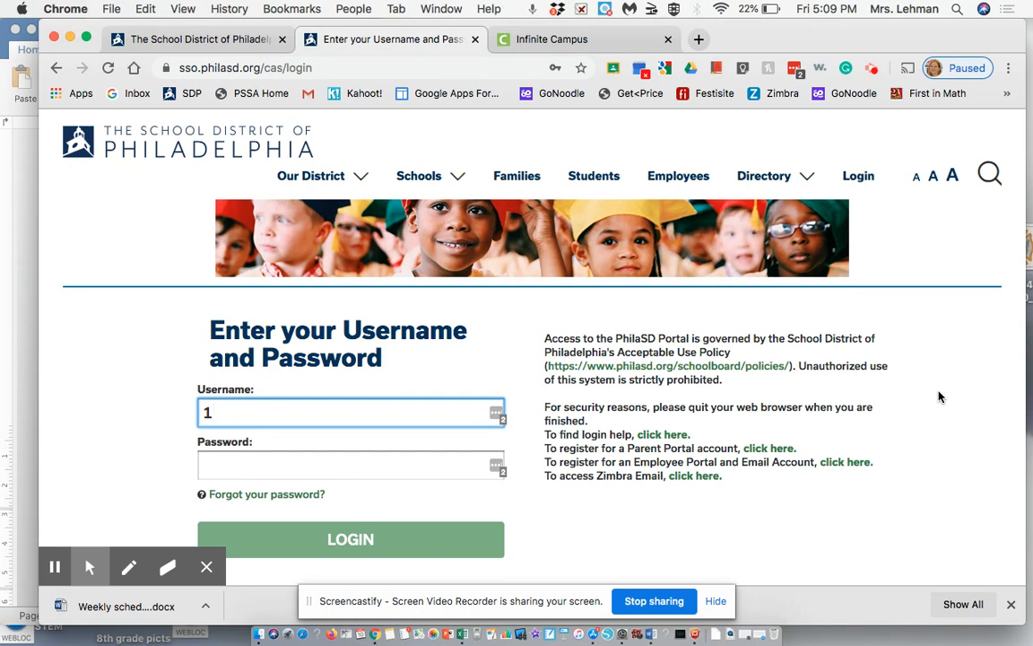
{"action": "mouse_move", "coordinate": [619, 402]}
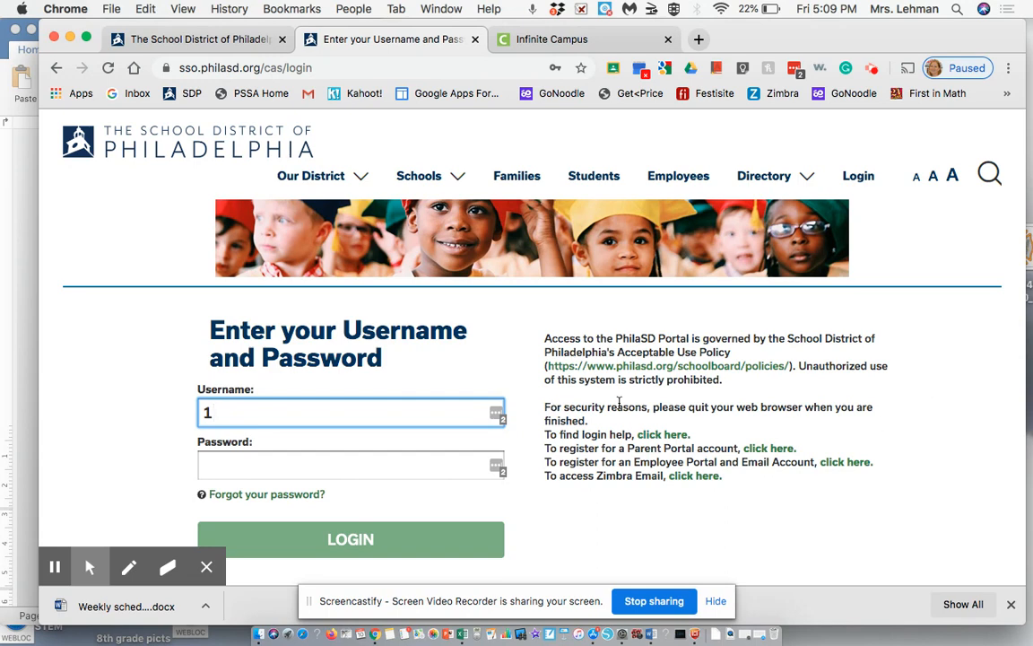
Enter the student username 0032 on the district SSO sign-in page
{"action": "left_click", "coordinate": [350, 413]}
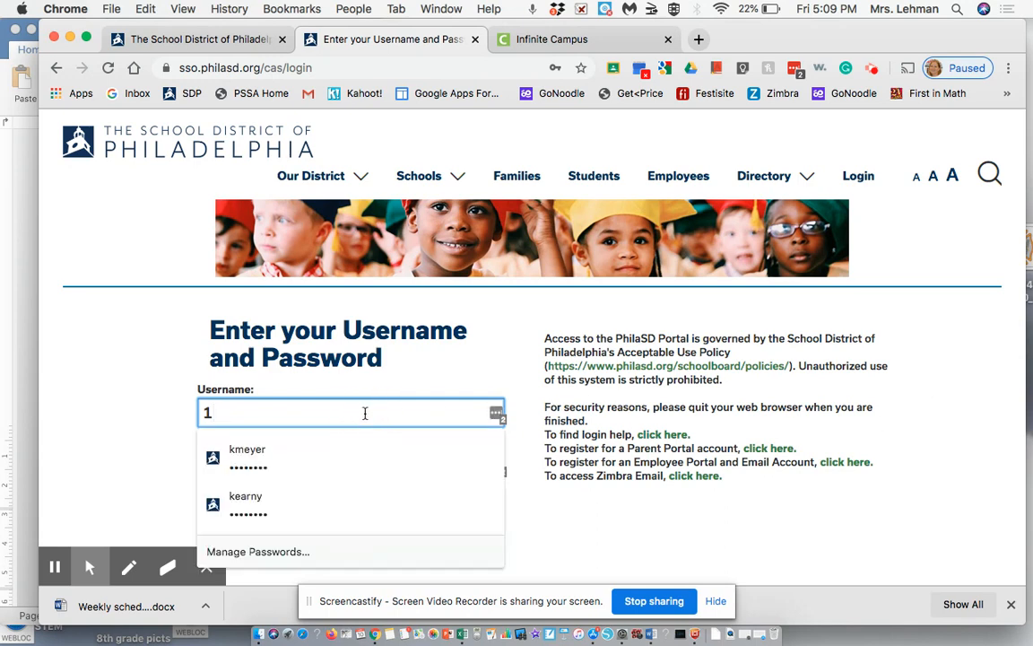
{"action": "type", "text": "00321"}
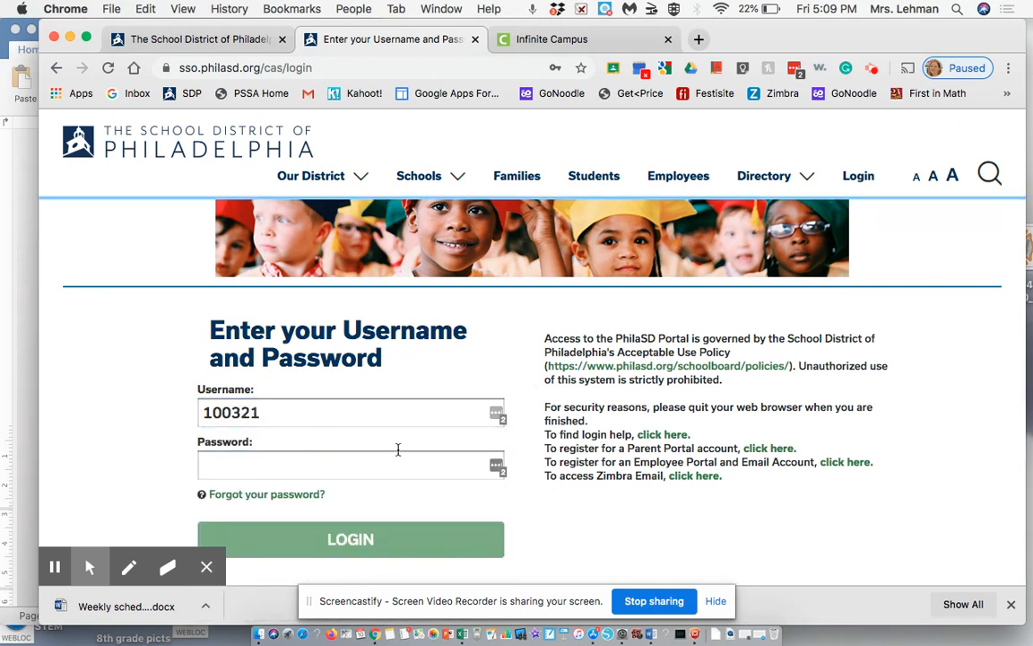
{"action": "scroll", "scroll_direction": "down", "scroll_amount": 3}
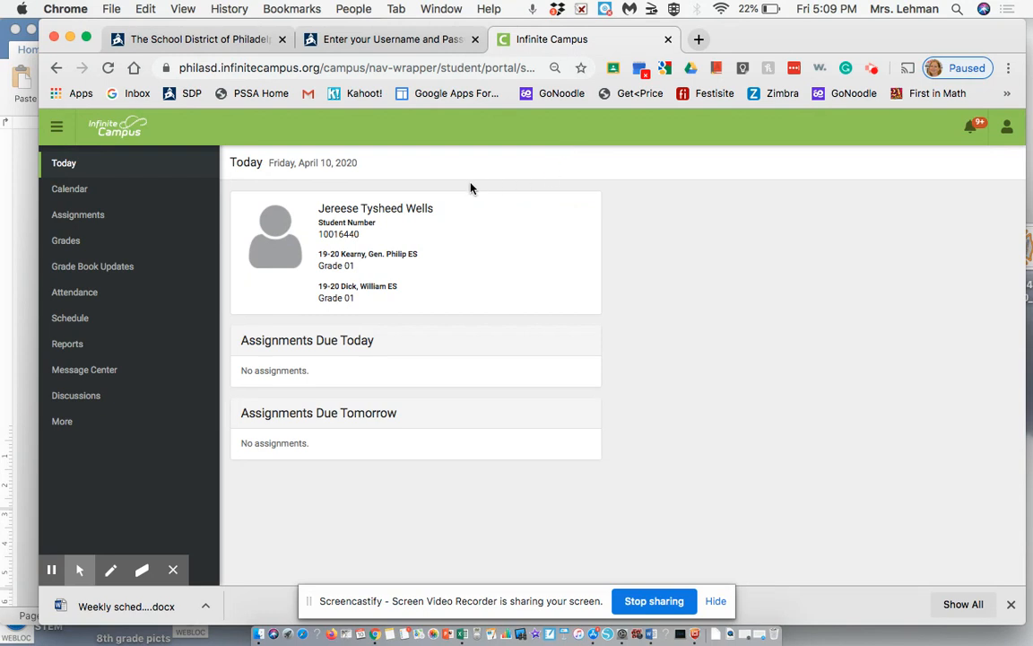
{"action": "mouse_move", "coordinate": [78, 214]}
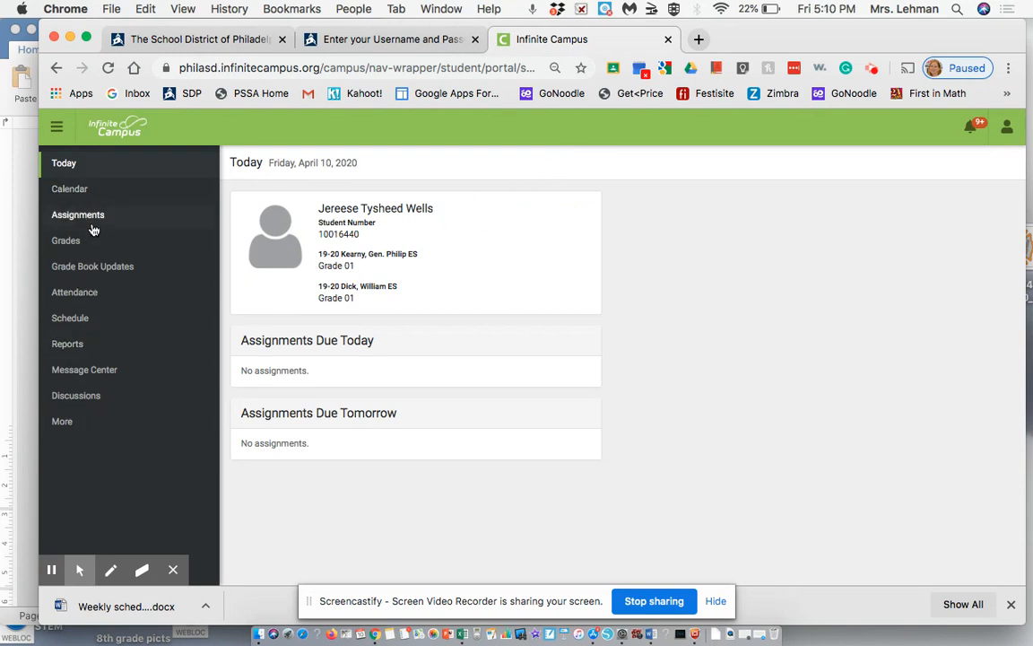
Open Message Center and scroll down to the Student Launchpad apps
{"action": "left_click", "coordinate": [85, 368]}
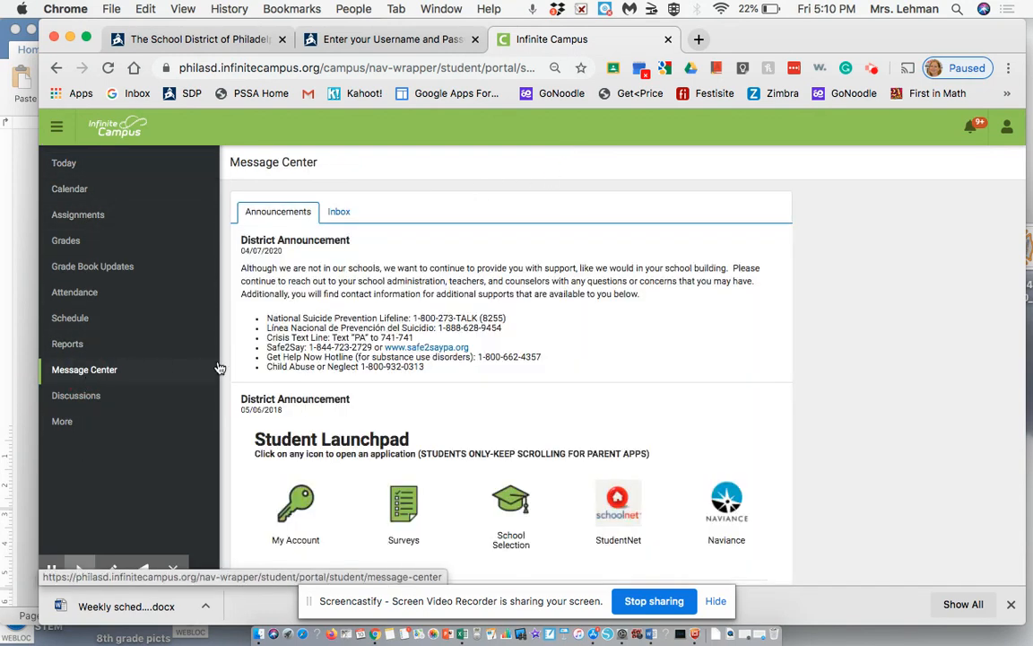
{"action": "mouse_move", "coordinate": [812, 368]}
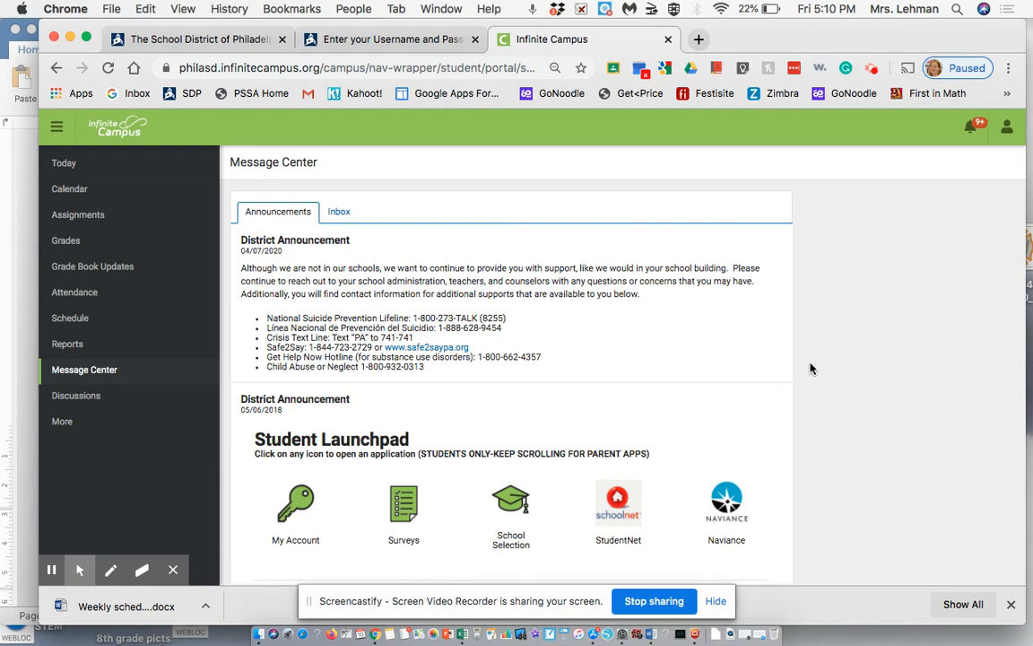
{"action": "scroll", "scroll_direction": "down", "scroll_amount": 3}
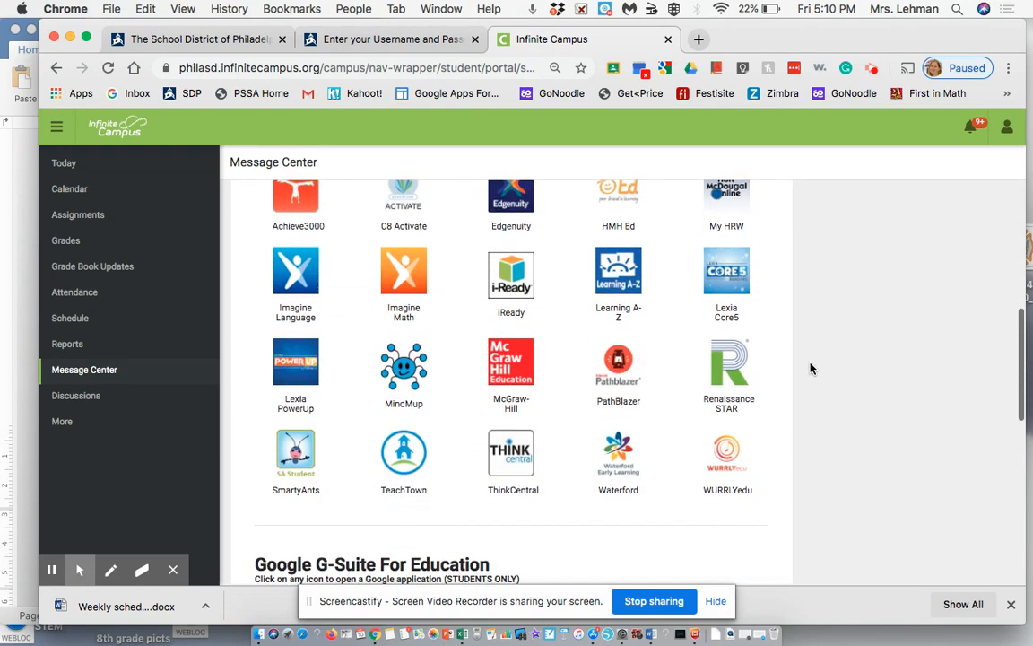
{"action": "mouse_move", "coordinate": [659, 386]}
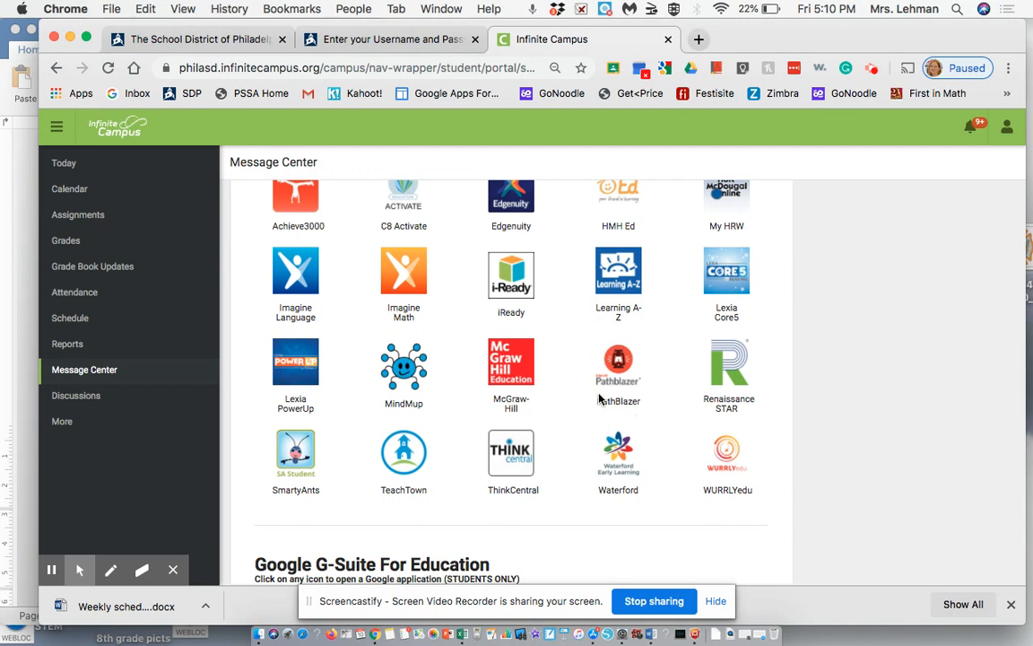
{"action": "mouse_move", "coordinate": [644, 422]}
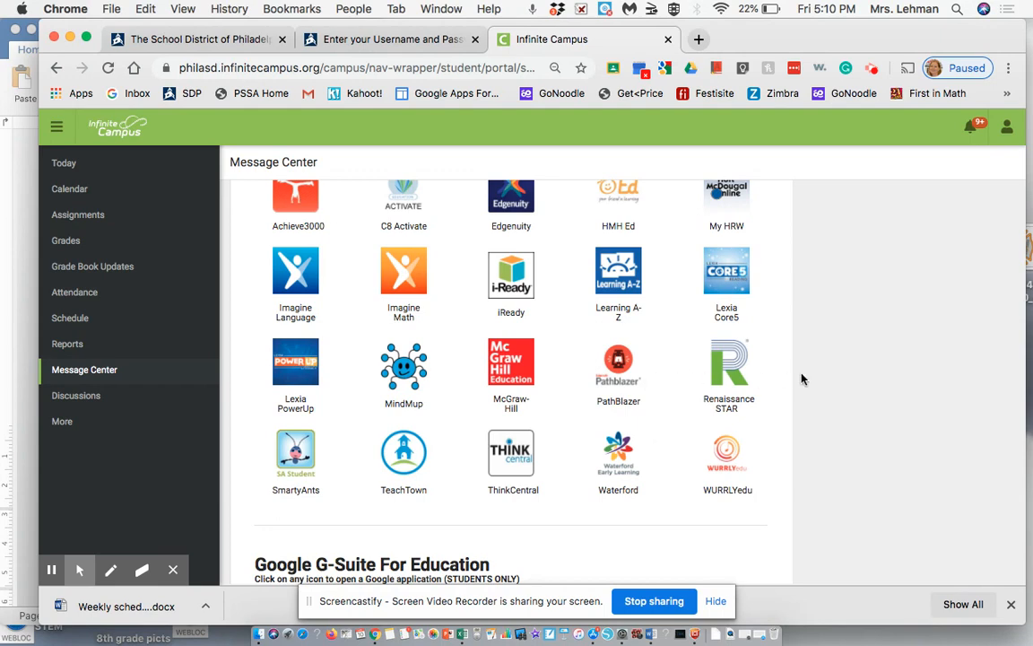
{"action": "scroll", "scroll_direction": "down", "scroll_amount": 3}
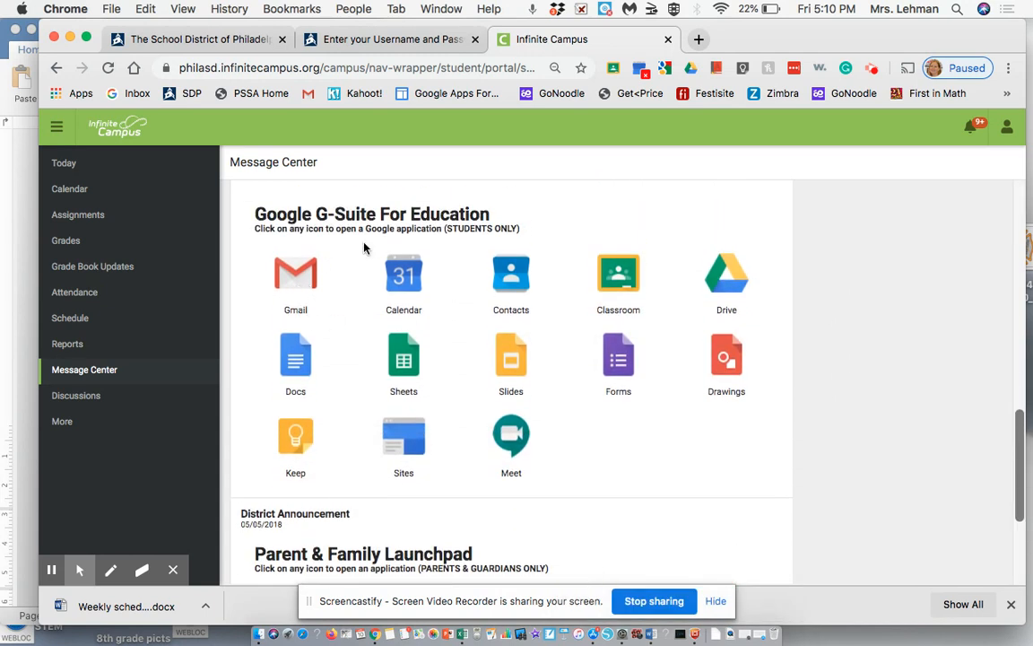
{"action": "mouse_move", "coordinate": [679, 222]}
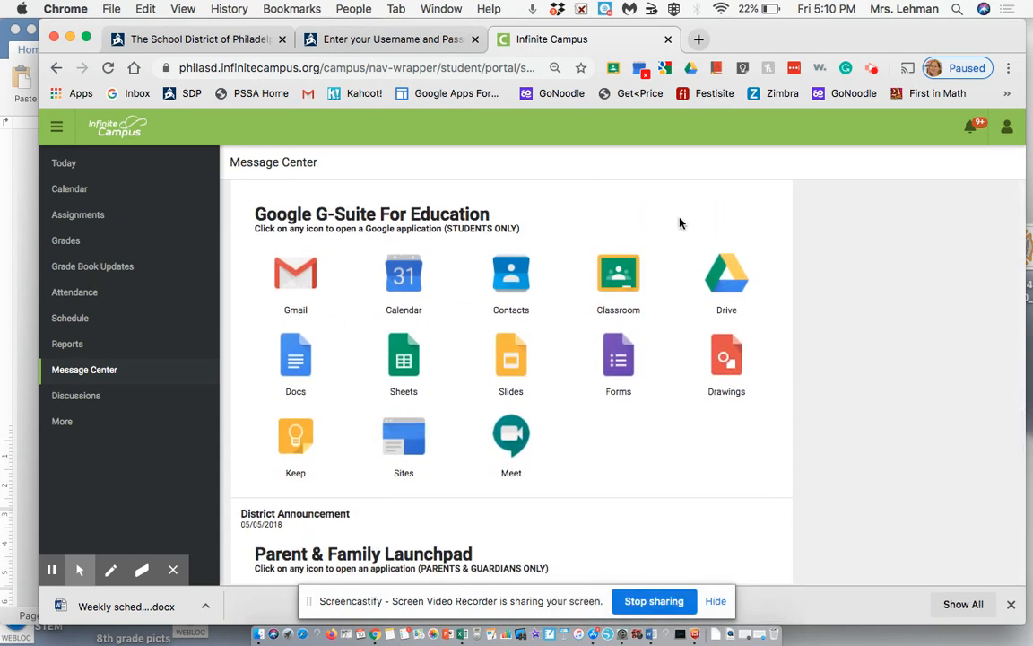
{"action": "mouse_move", "coordinate": [616, 228]}
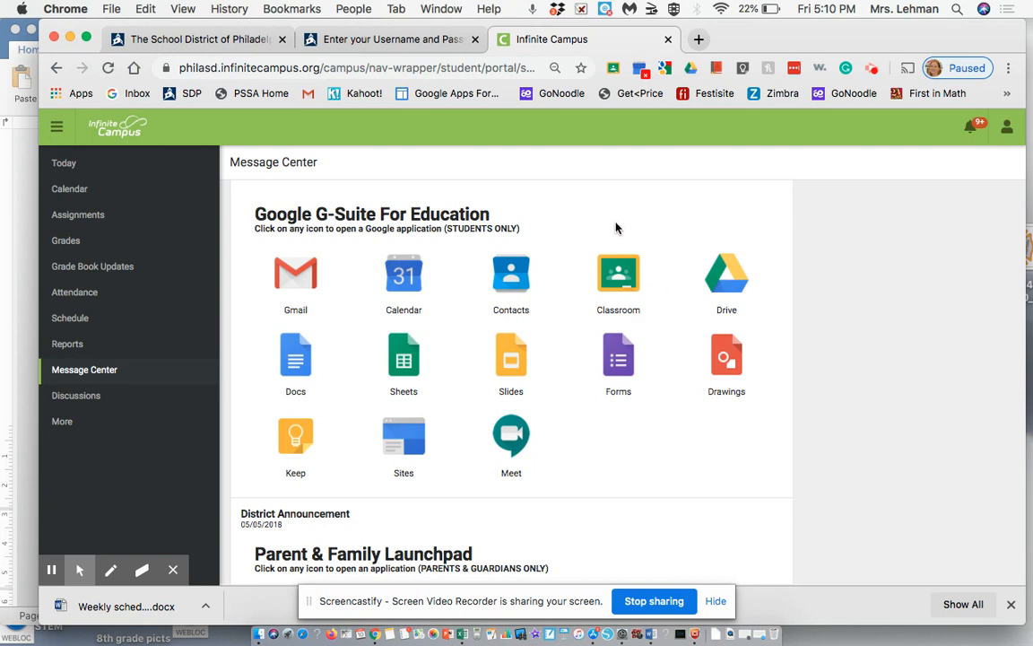
{"action": "mouse_move", "coordinate": [666, 281]}
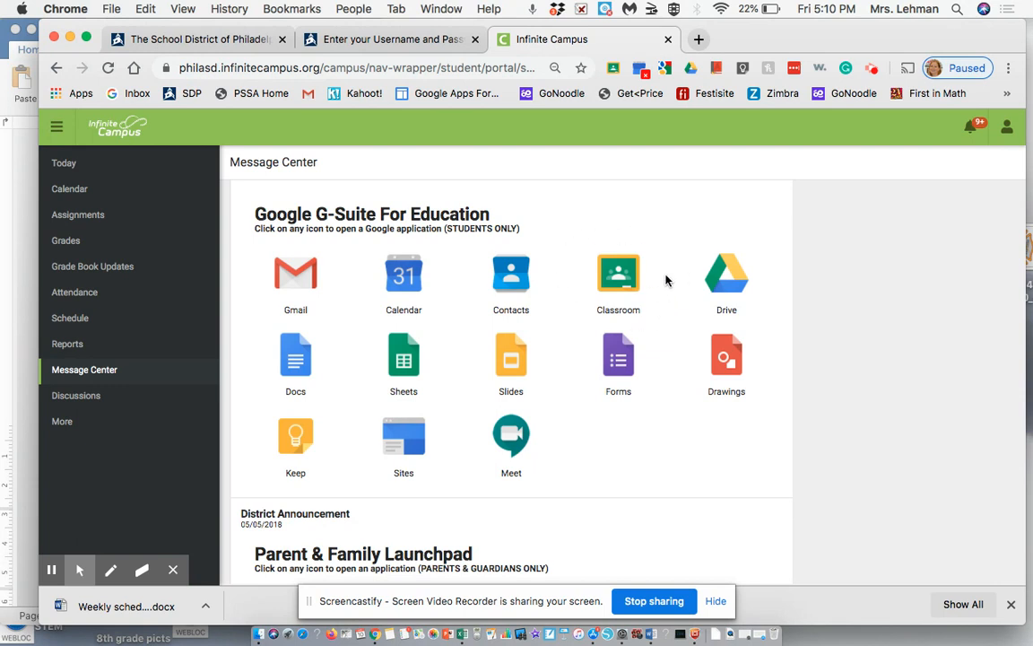
{"action": "mouse_move", "coordinate": [692, 260]}
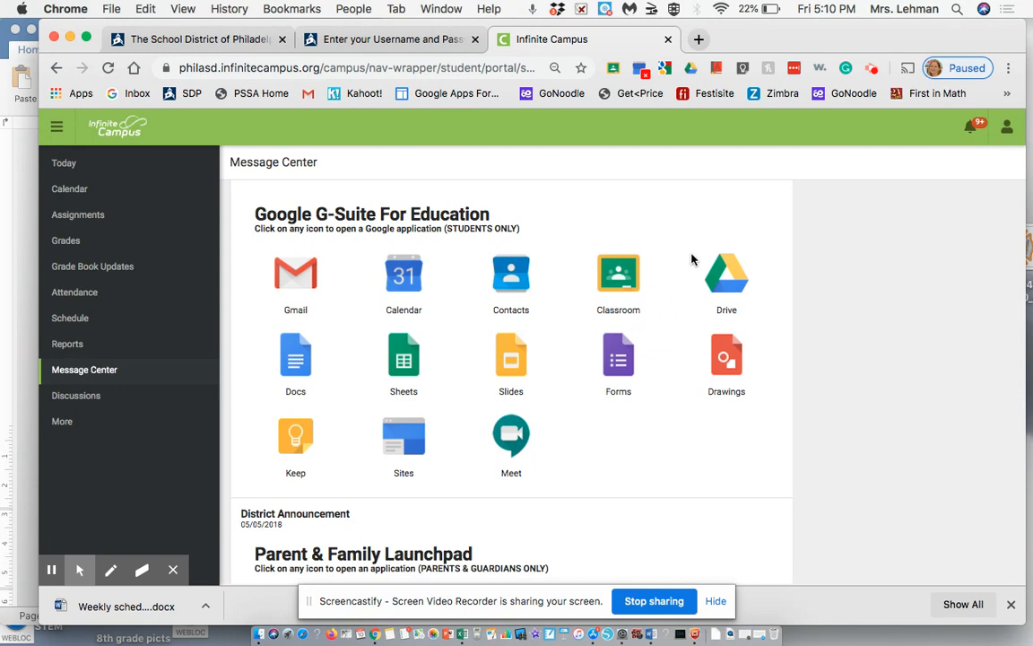
{"action": "mouse_move", "coordinate": [618, 273]}
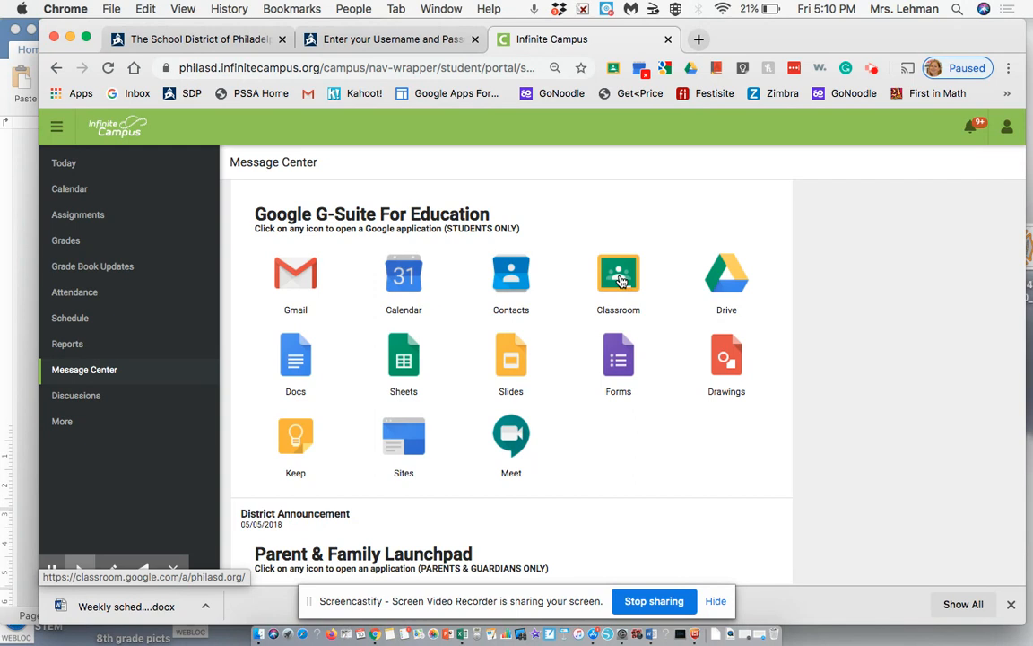
Launch Google Classroom from the G-Suite For Education apps
{"action": "left_click", "coordinate": [618, 273]}
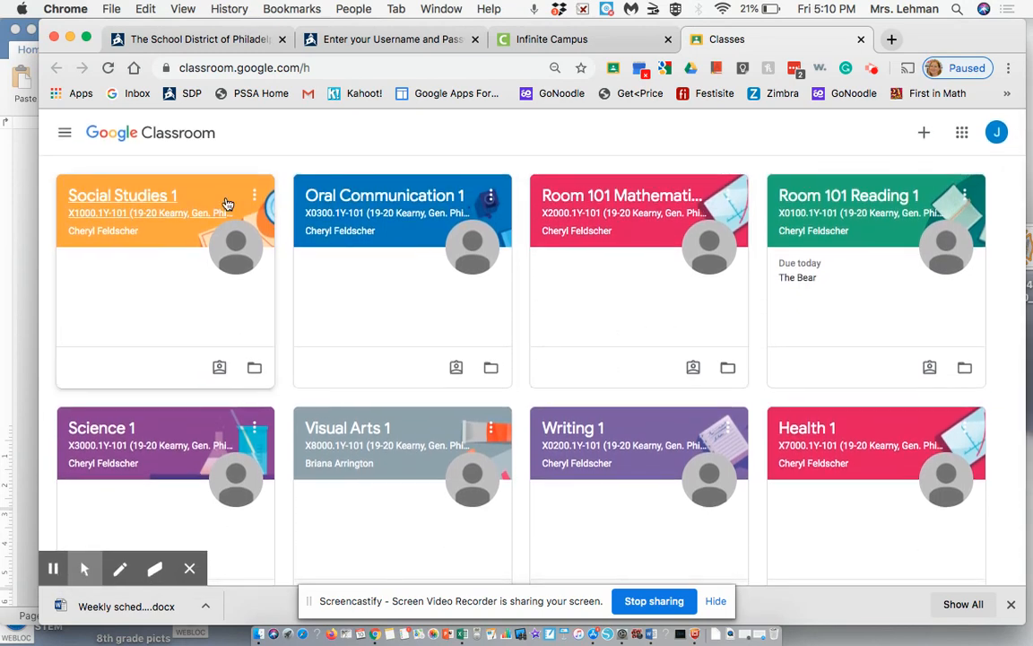
{"action": "mouse_move", "coordinate": [782, 170]}
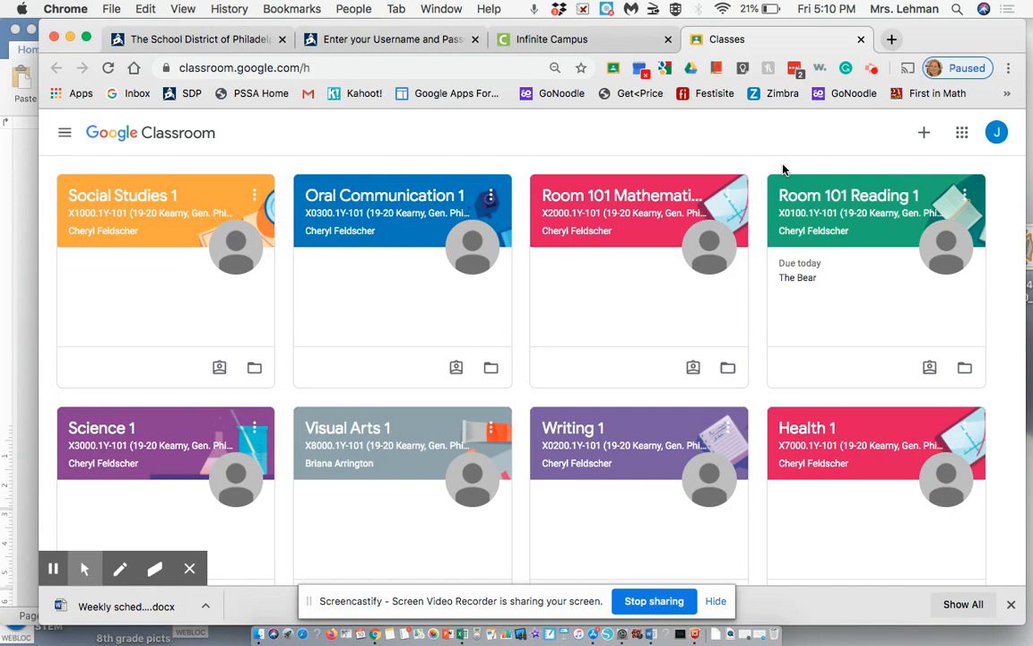
{"action": "mouse_move", "coordinate": [606, 252]}
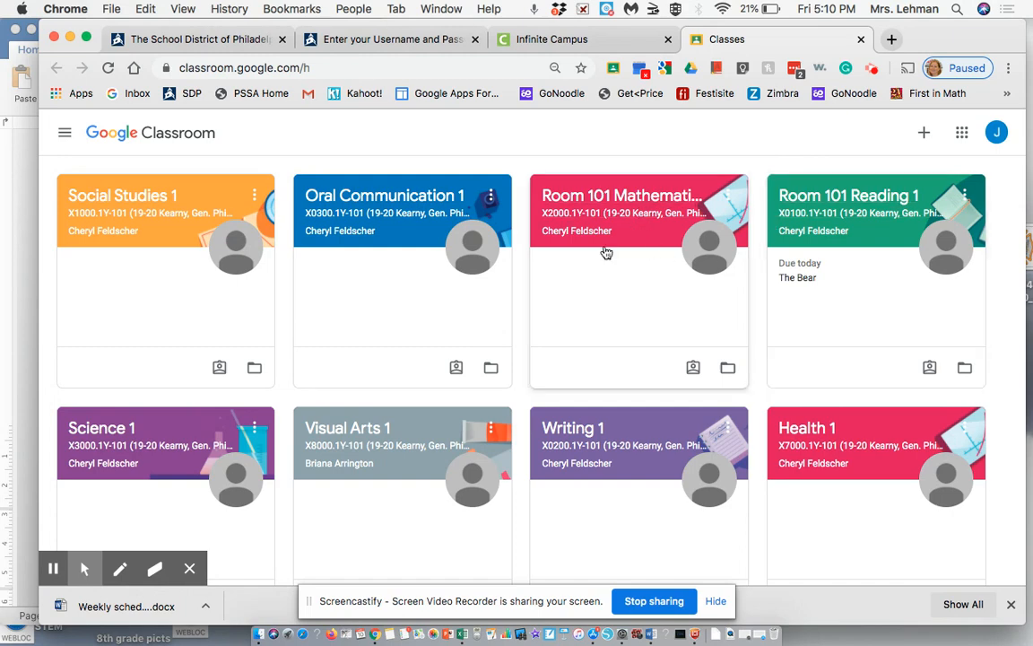
{"action": "mouse_move", "coordinate": [863, 230]}
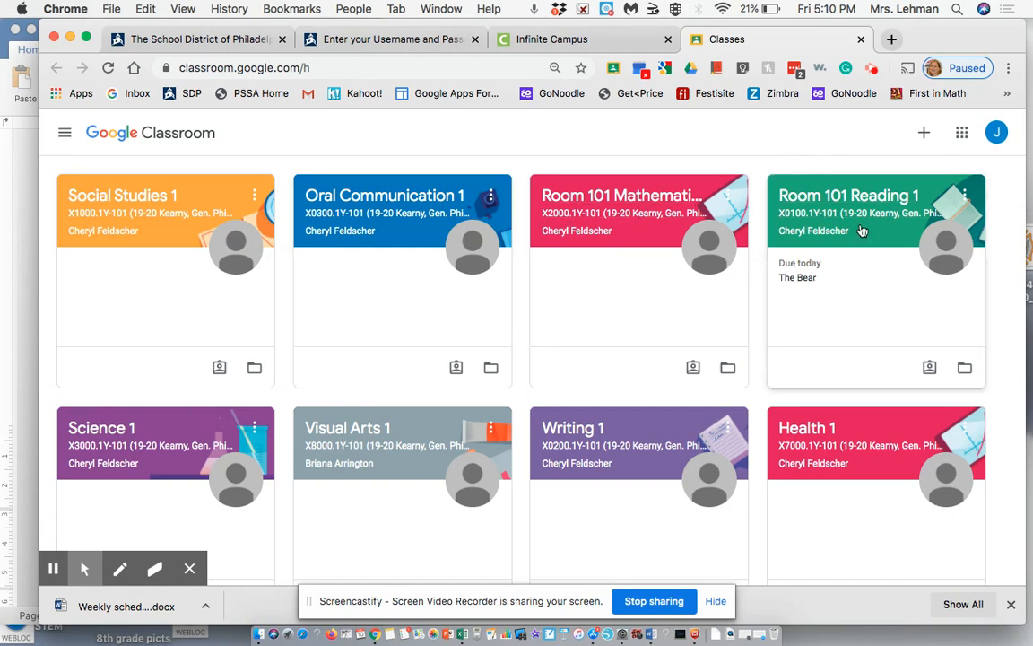
Enter the Room 101 Reading 1 class and open The Bear assignment
{"action": "left_click", "coordinate": [846, 196]}
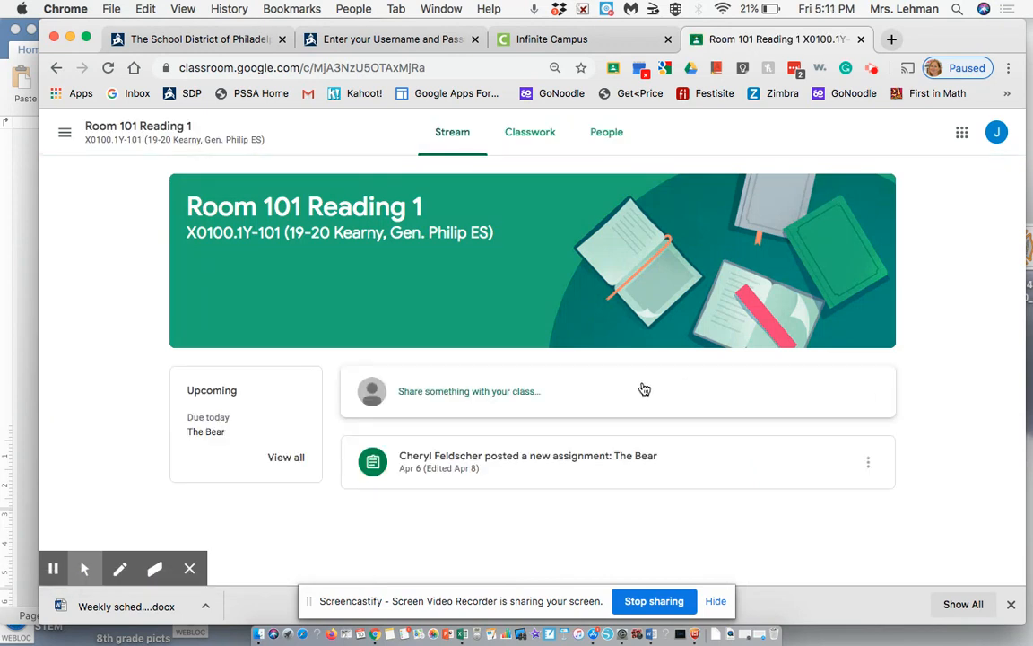
{"action": "mouse_move", "coordinate": [742, 507]}
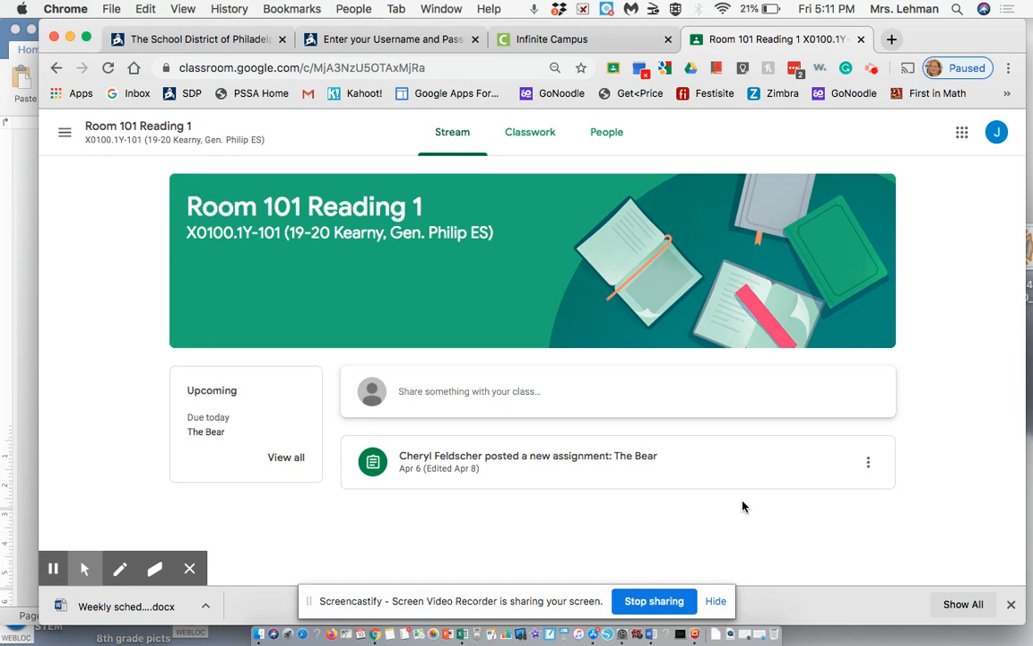
{"action": "mouse_move", "coordinate": [584, 467]}
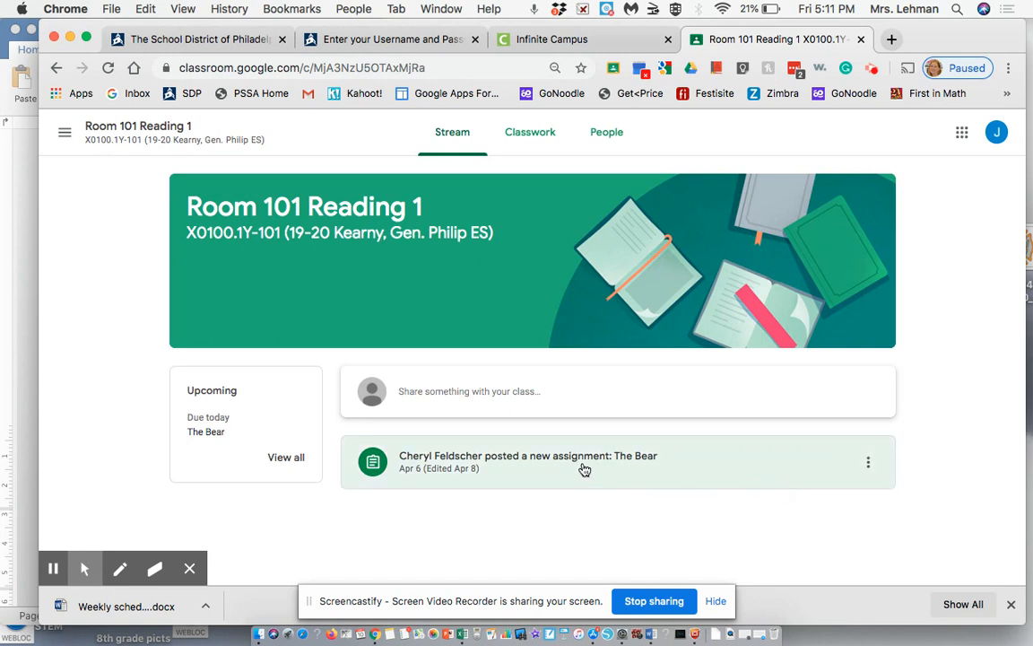
{"action": "left_click", "coordinate": [556, 461]}
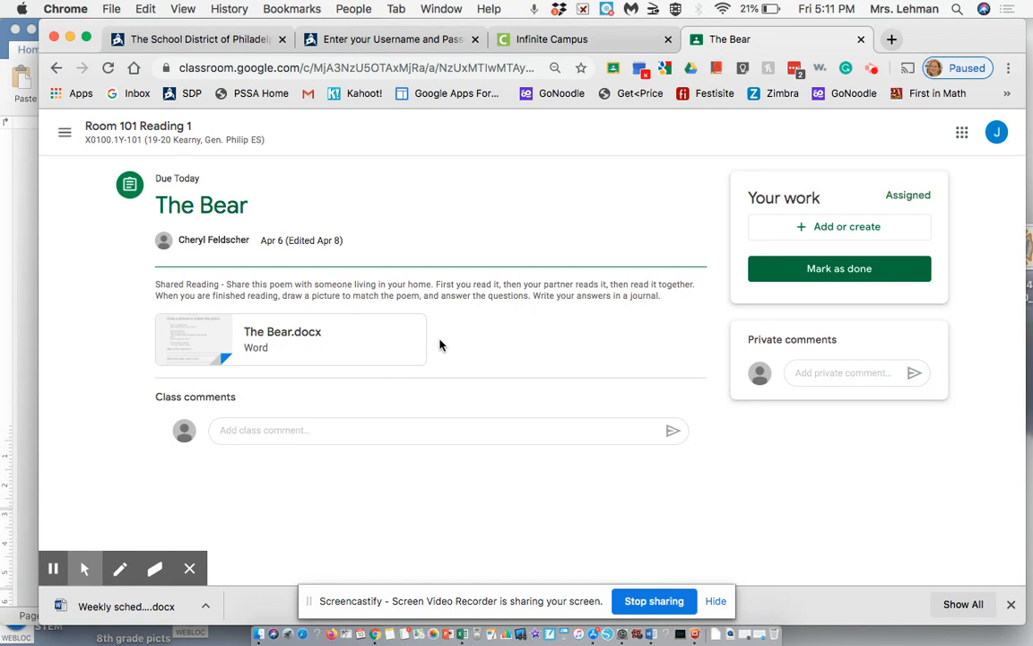
{"action": "mouse_move", "coordinate": [396, 350]}
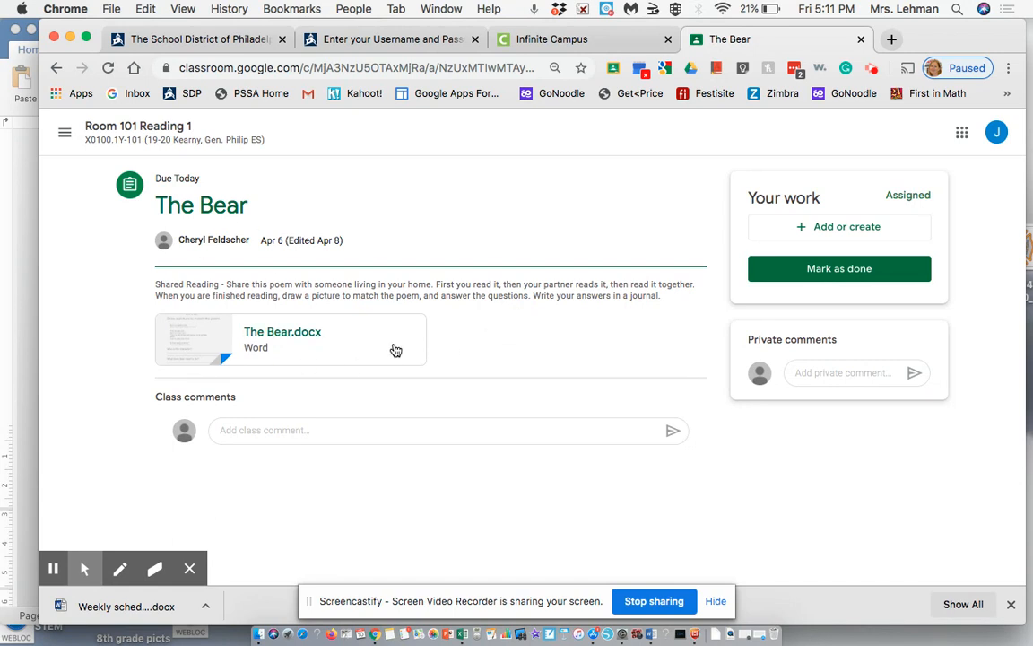
{"action": "mouse_move", "coordinate": [838, 269]}
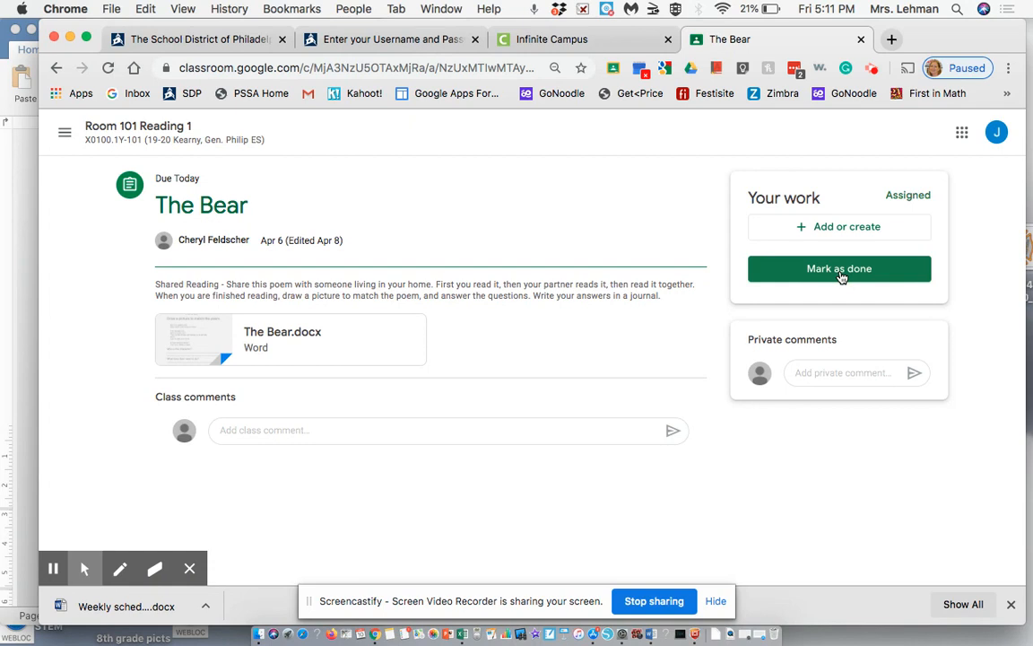
{"action": "mouse_move", "coordinate": [785, 301]}
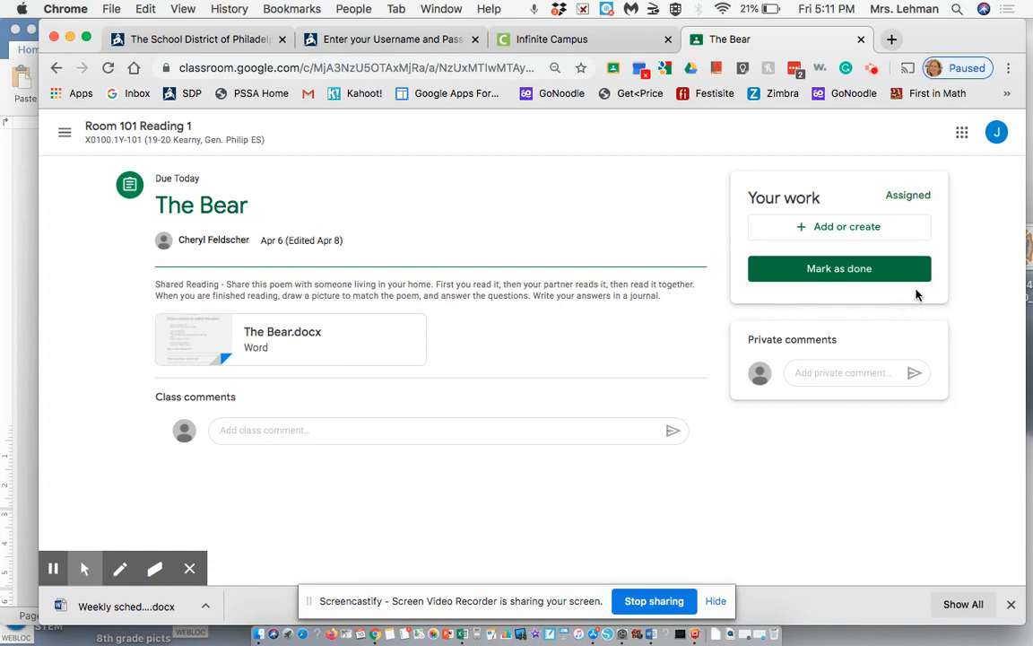
{"action": "mouse_move", "coordinate": [921, 306]}
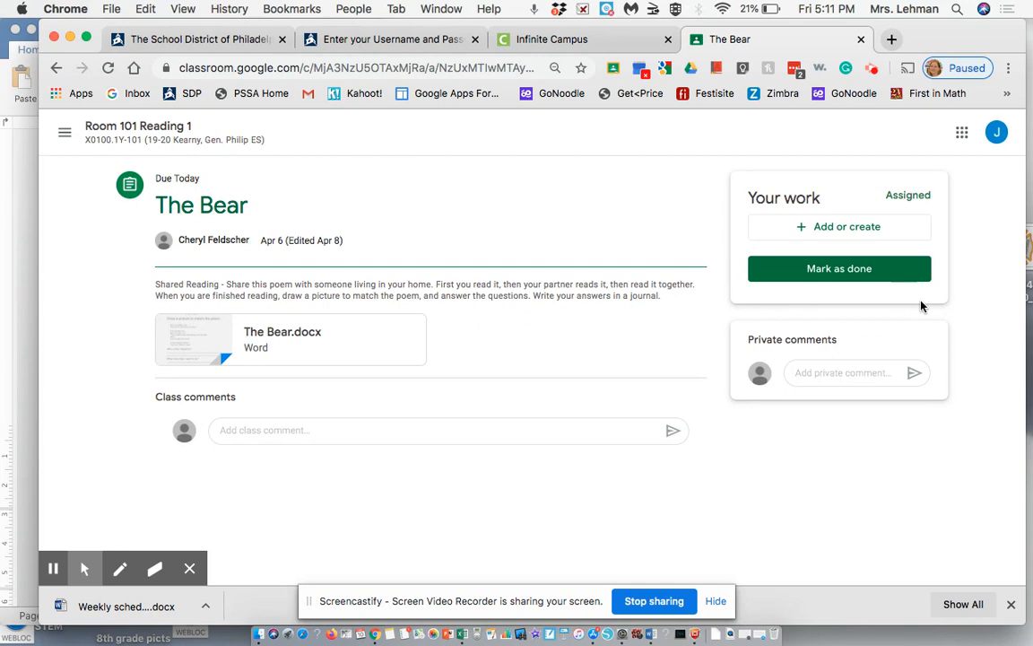
{"action": "mouse_move", "coordinate": [776, 309]}
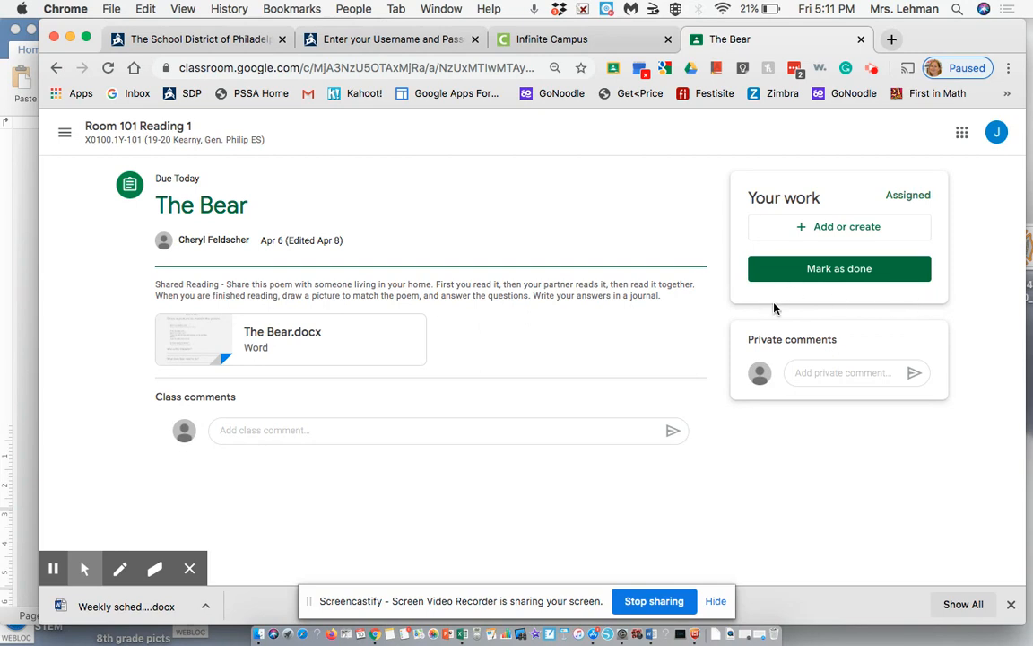
{"action": "mouse_move", "coordinate": [713, 314]}
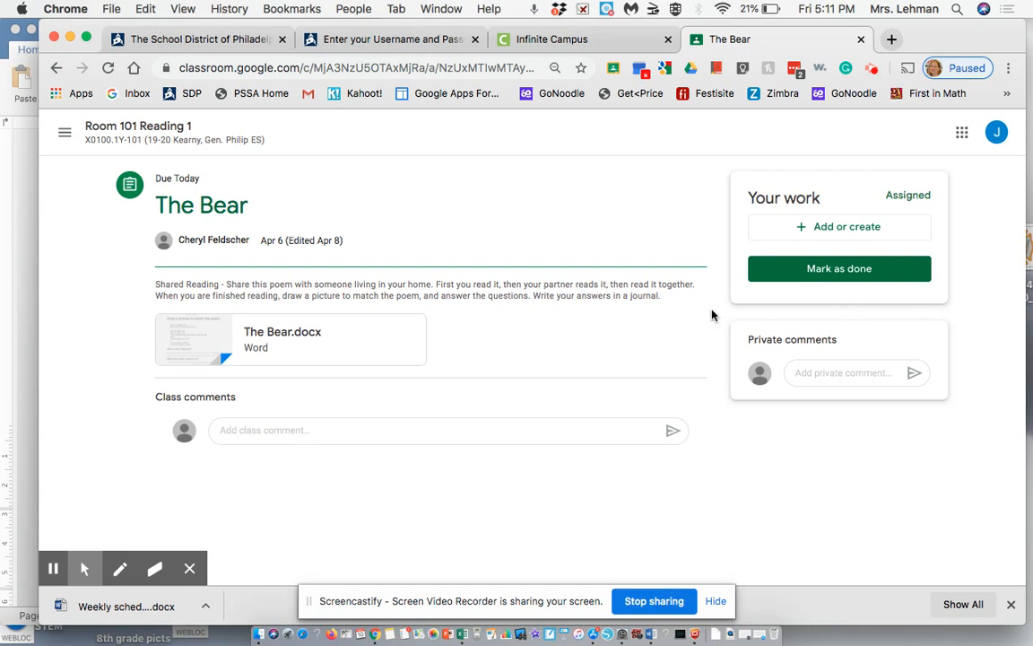